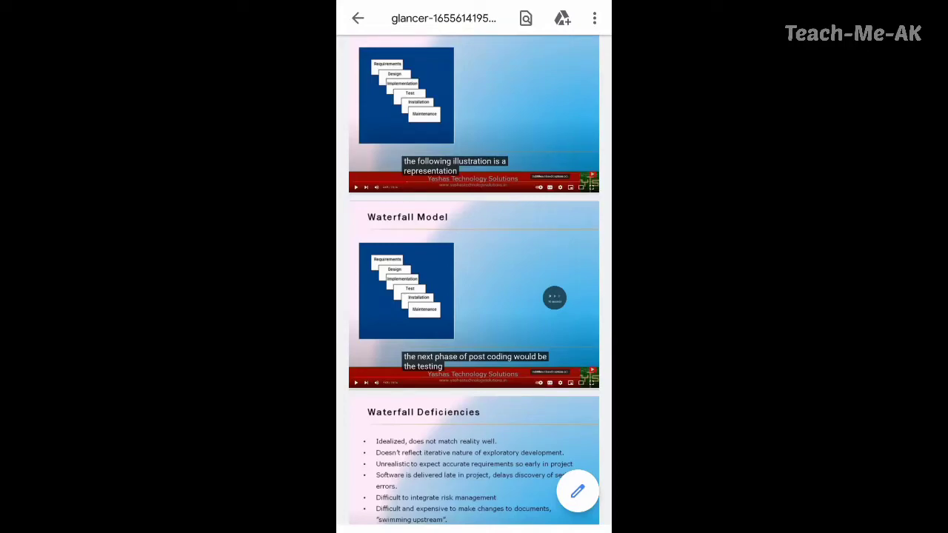
Step: Scroll the PDF from the Waterfall Deficiencies page 8 to the V-shaped model pages 13–14
scroll("down", 3)
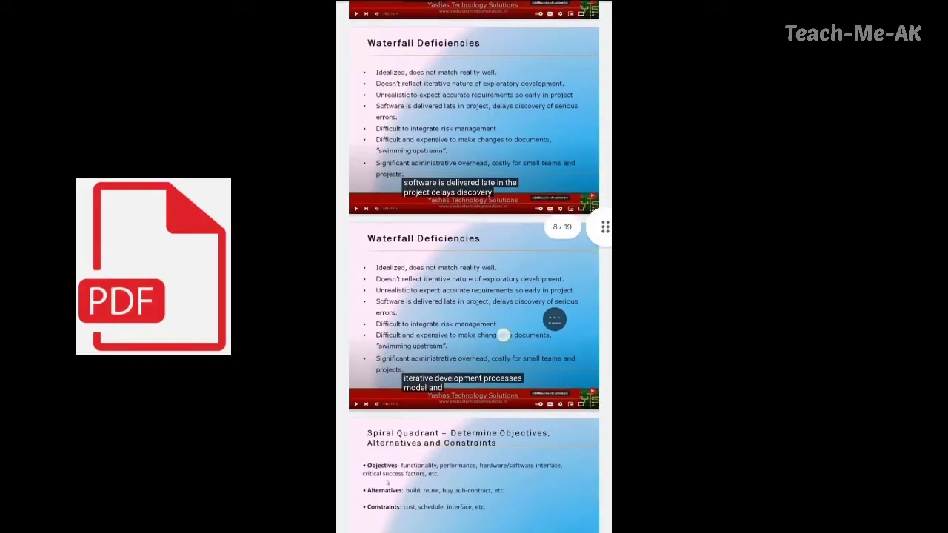
scroll("down", 3)
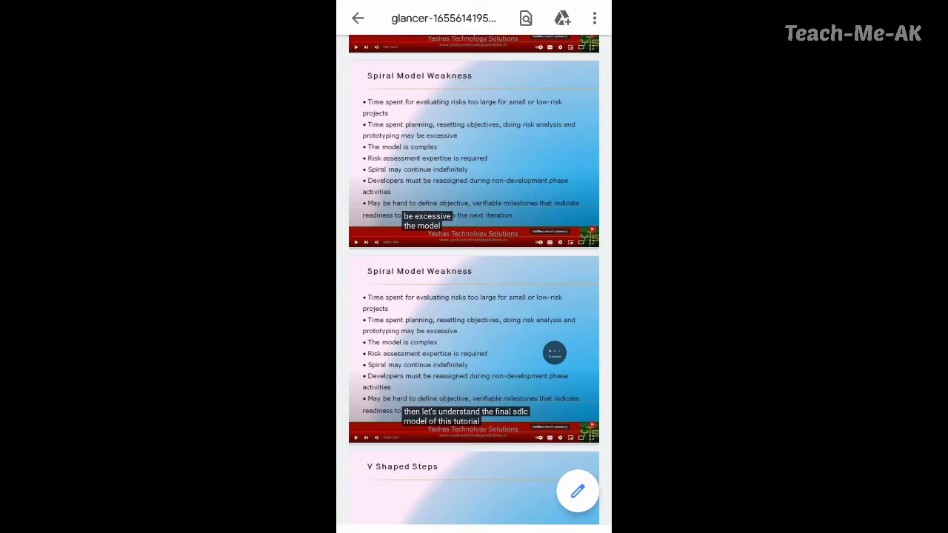
scroll("down", 3)
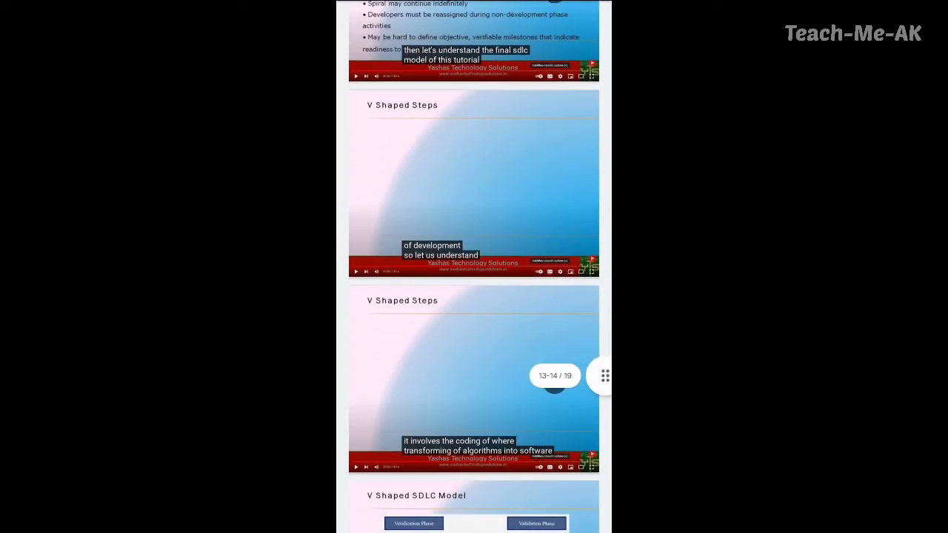
scroll("down", 3)
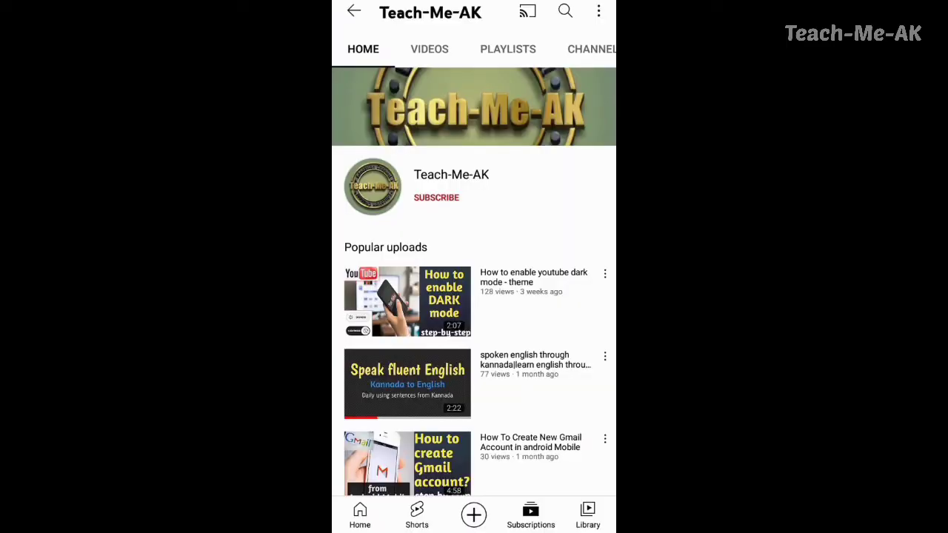
Step: Subscribe to the Teach-Me-AK channel and turn on its notification bell
left_click(437, 197)
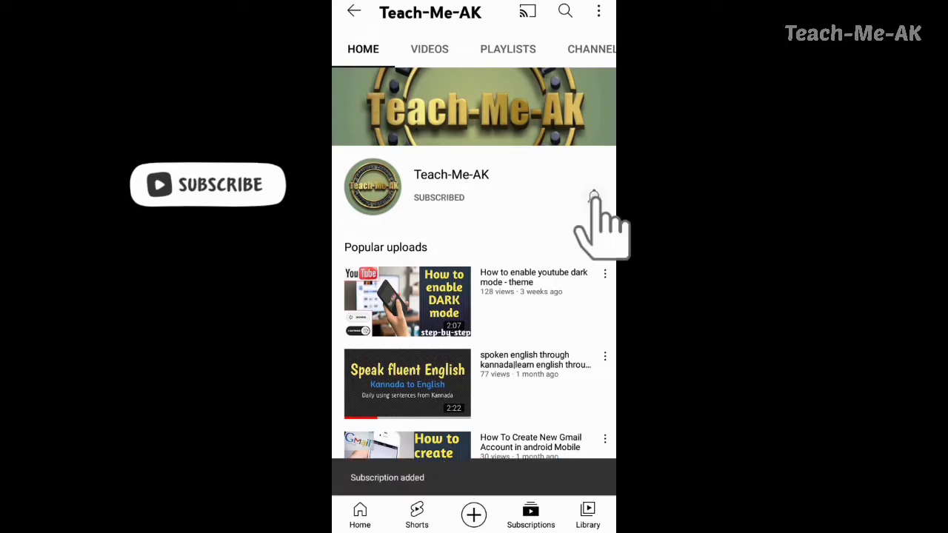
left_click(595, 197)
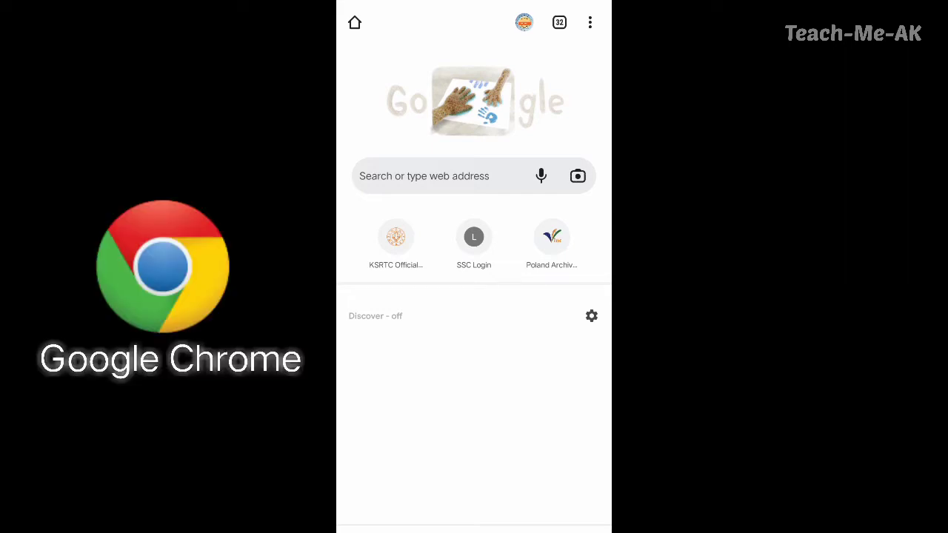
Step: Search Google for 'videoglancer' using the history suggestion in a new tab
left_click(474, 177)
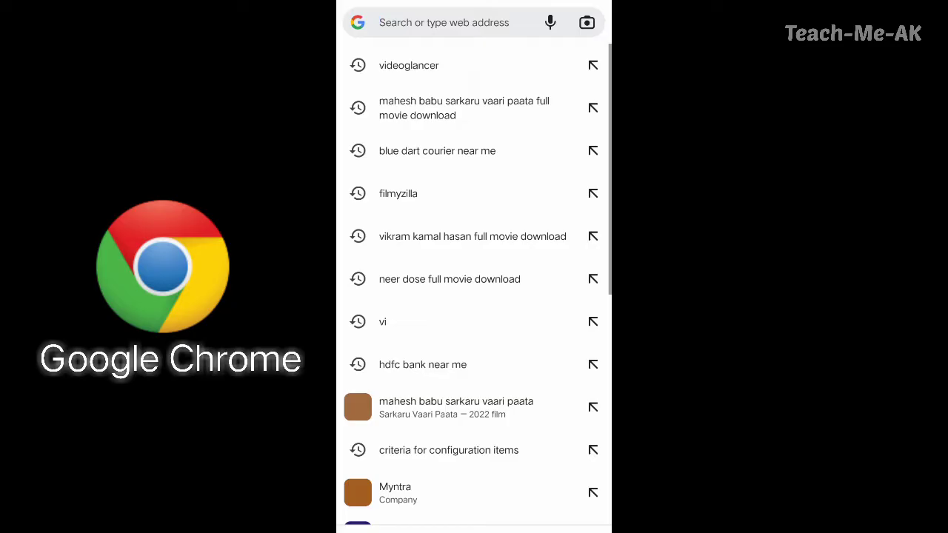
left_click(408, 65)
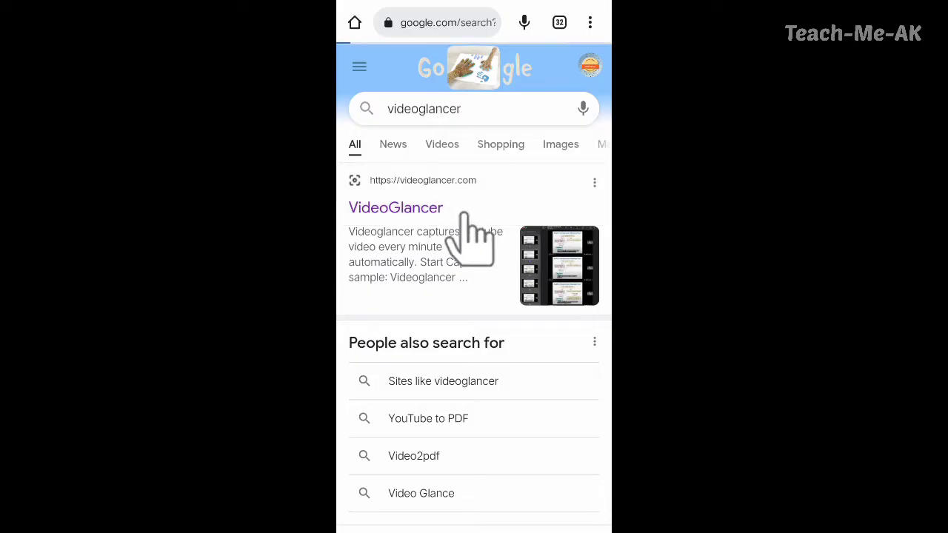
Step: Open videoglancer.com from the search results and scroll down the page
left_click(395, 208)
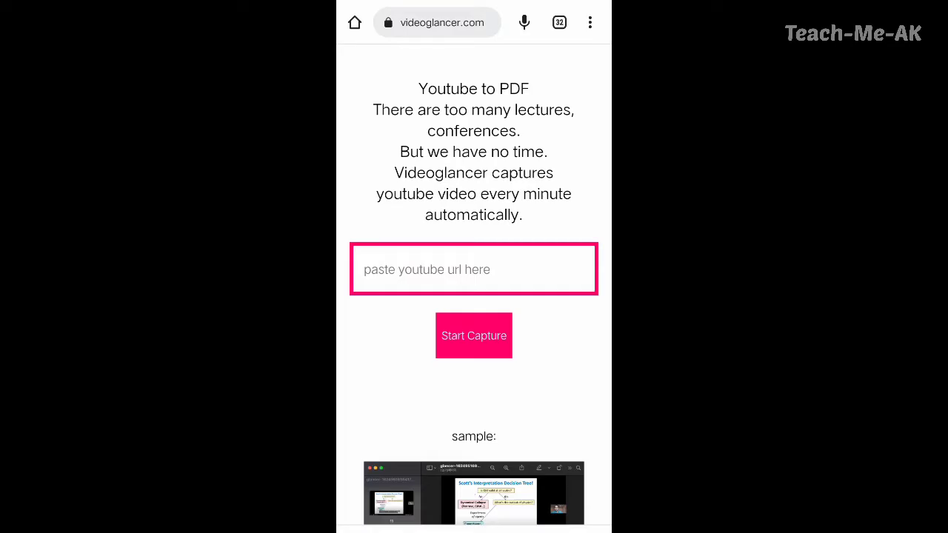
scroll("down", 3)
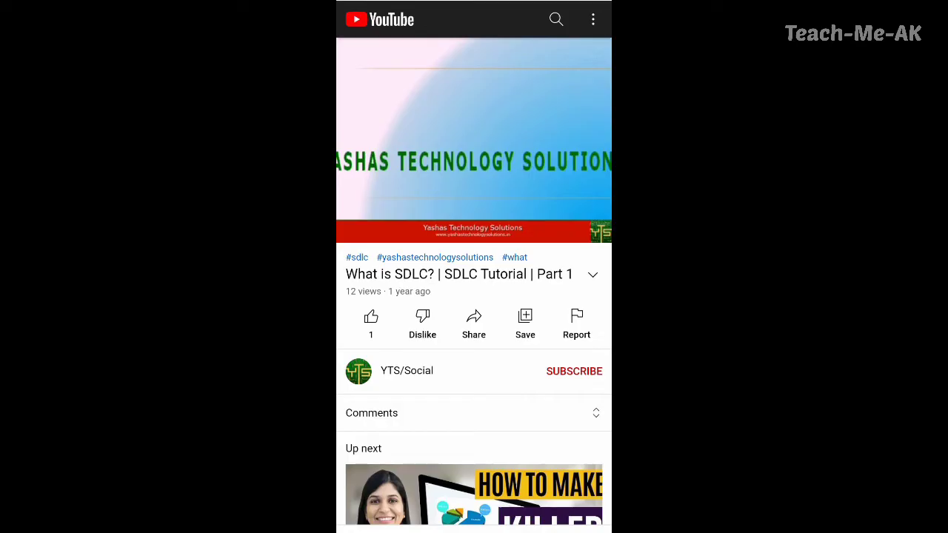
Step: Copy the share link of the 'What is SDLC? | SDLC Tutorial | Part 1' video
left_click(473, 322)
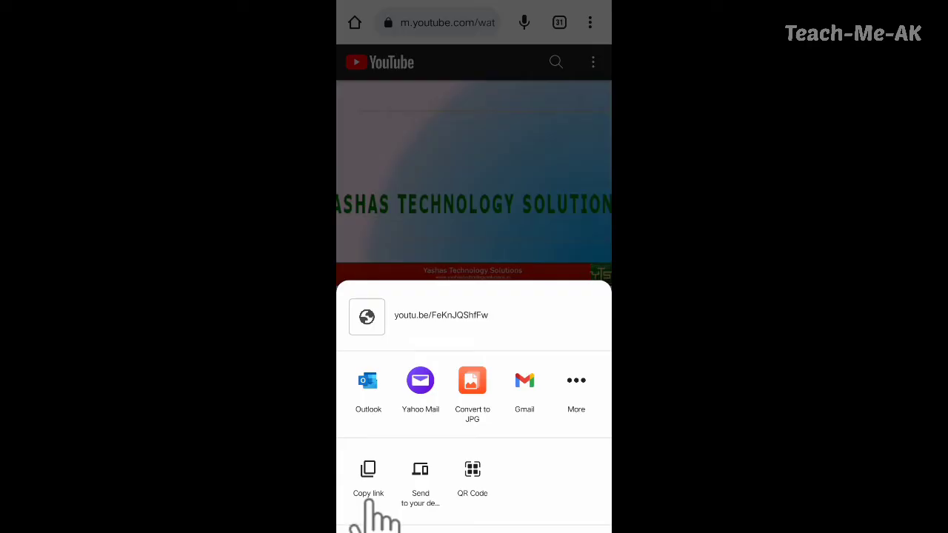
left_click(368, 481)
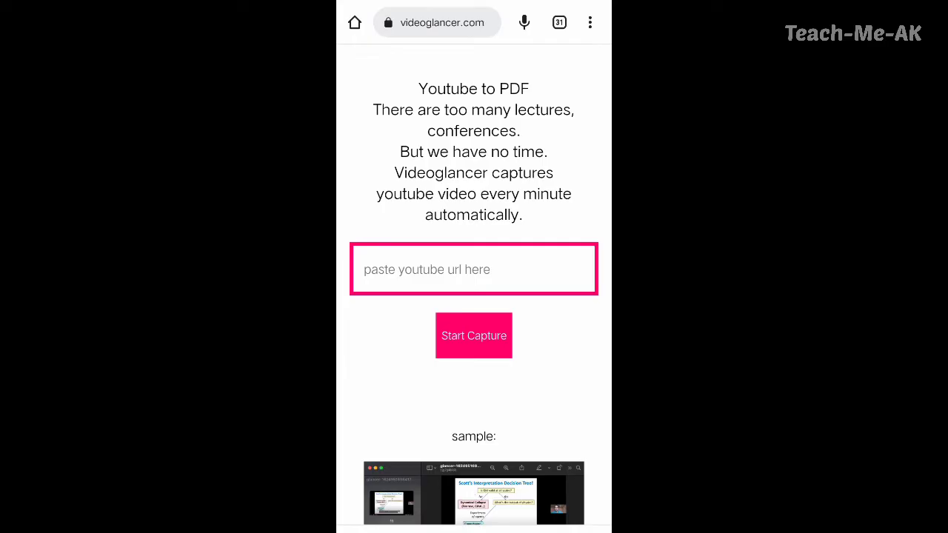
mouse_move(311, 278)
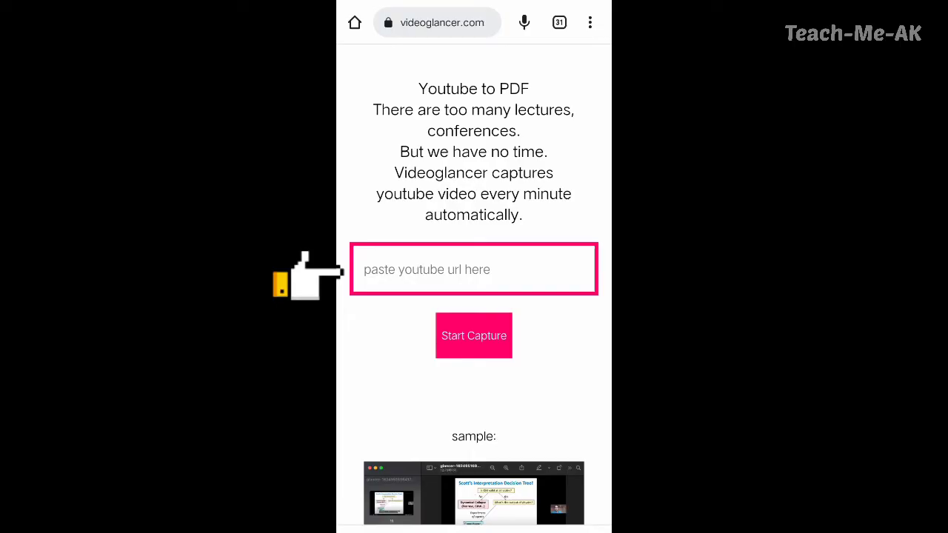
left_click(473, 268)
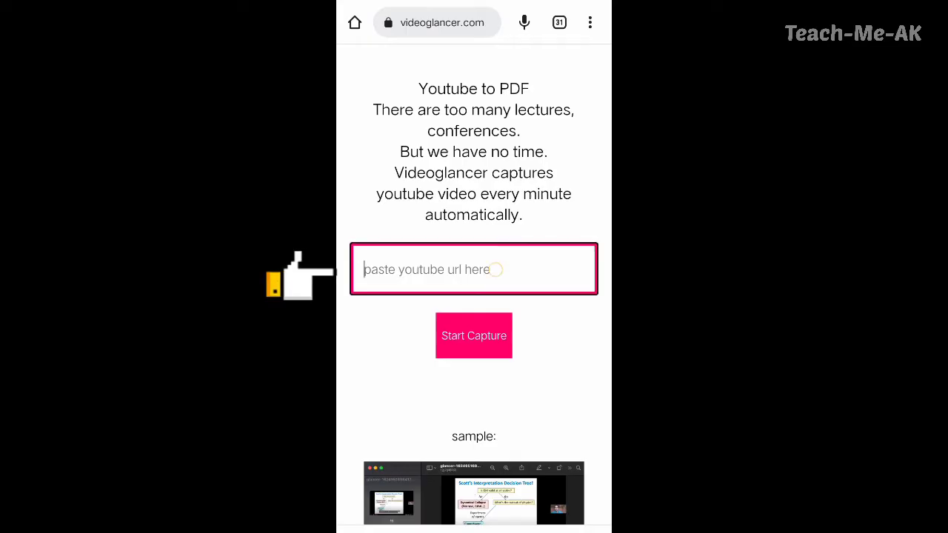
left_click(473, 269)
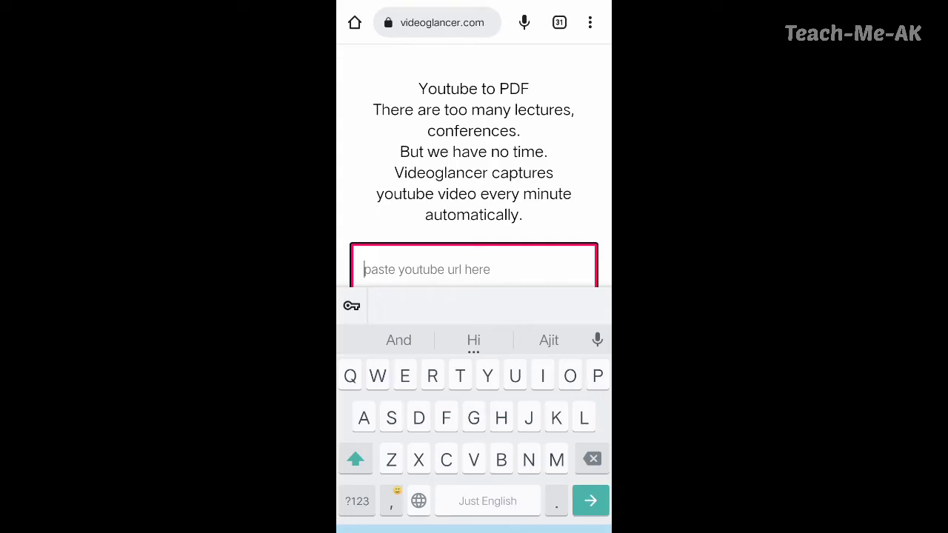
type("https://youtu.be/FeKnJQShfFw")
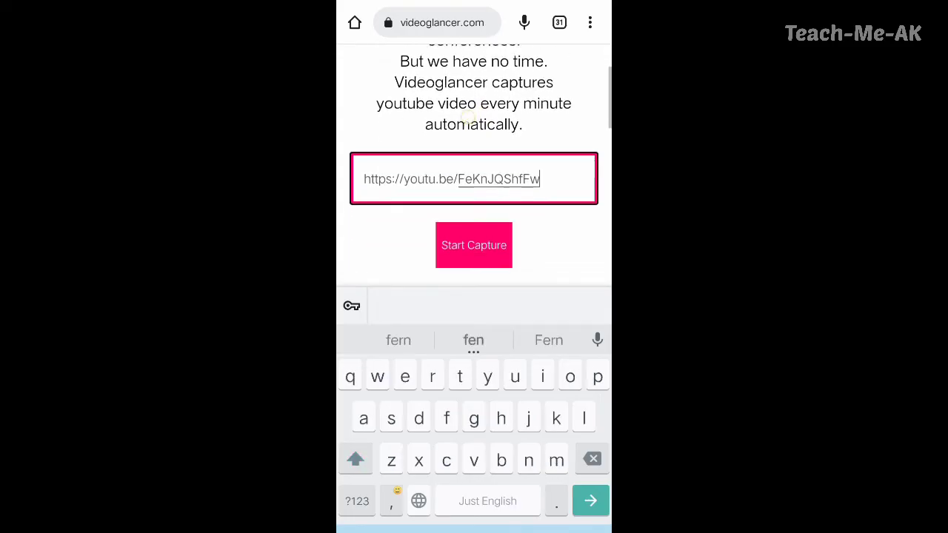
scroll("down", 3)
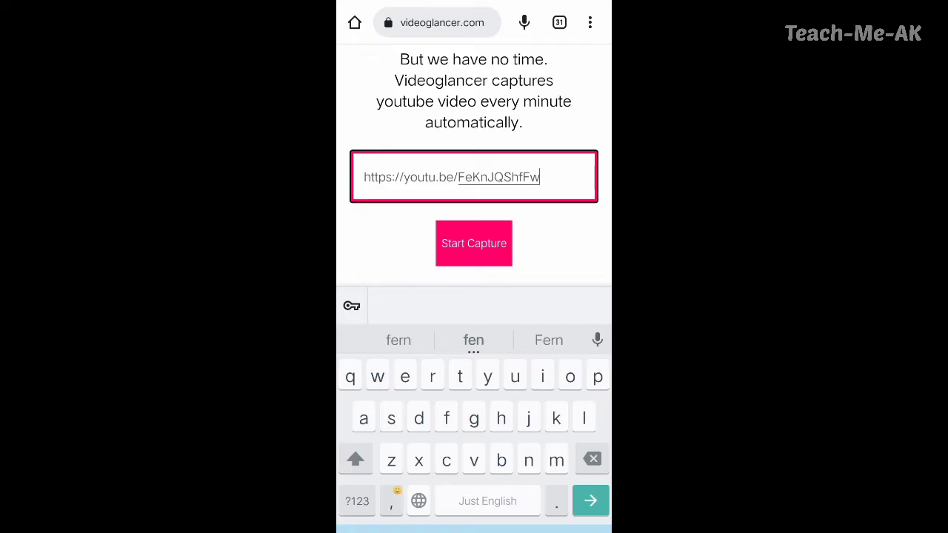
left_click(473, 243)
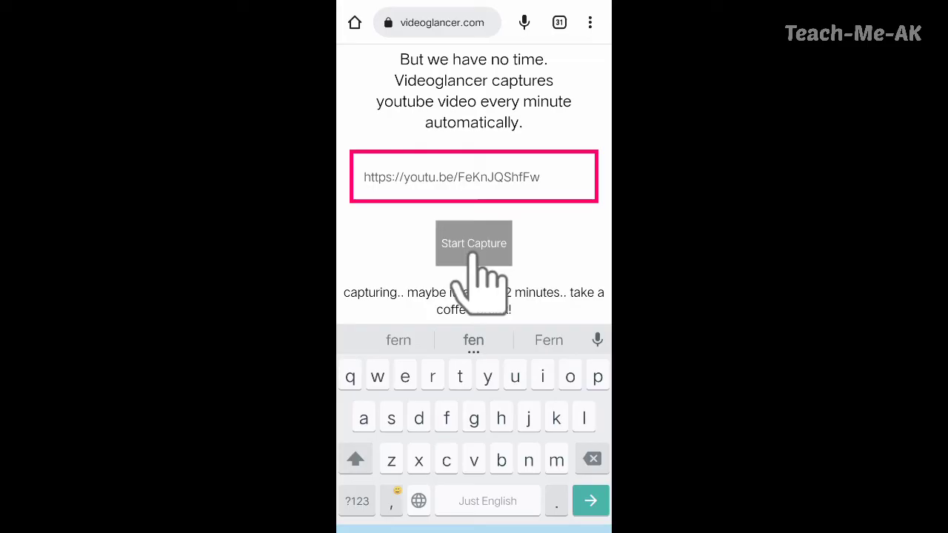
left_click(473, 243)
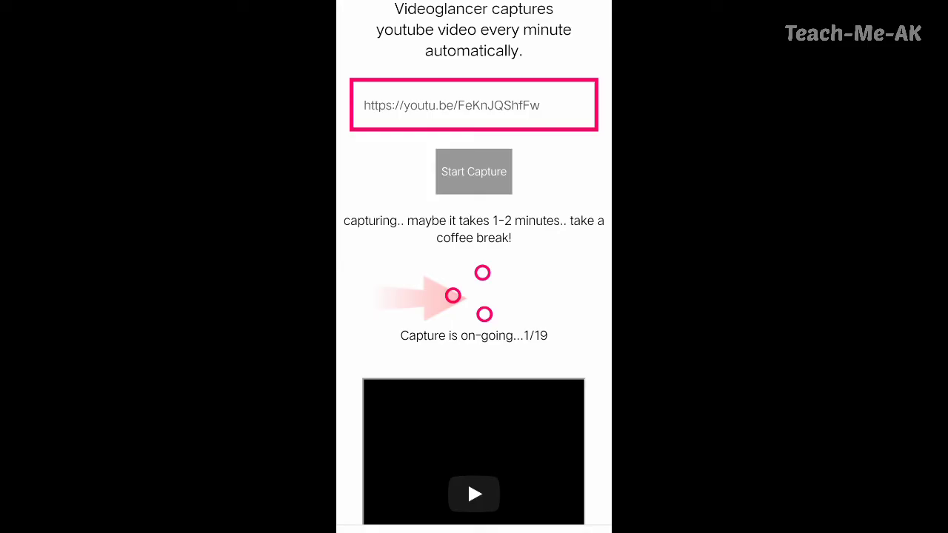
Step: Wait for 'Task is done!', then download and open the slide-capture PDF
scroll("down", 3)
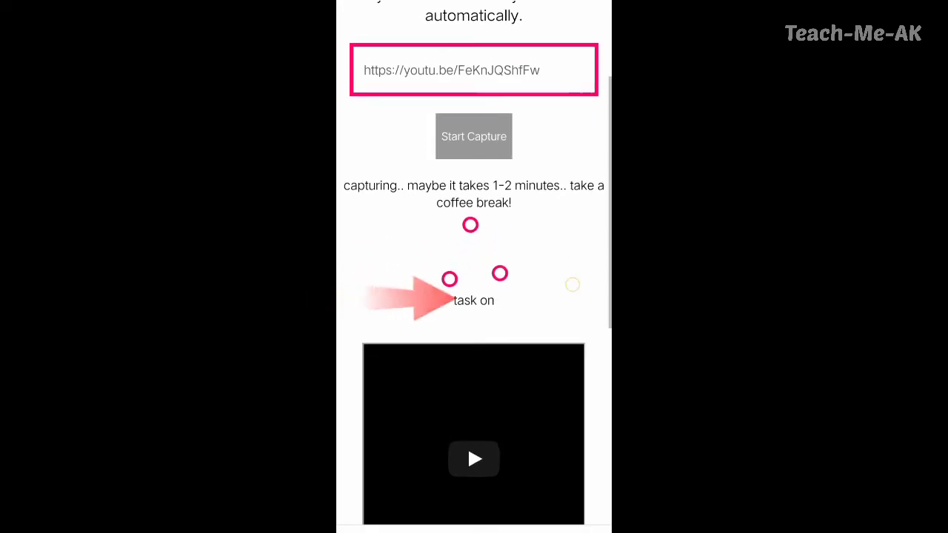
scroll("down", 3)
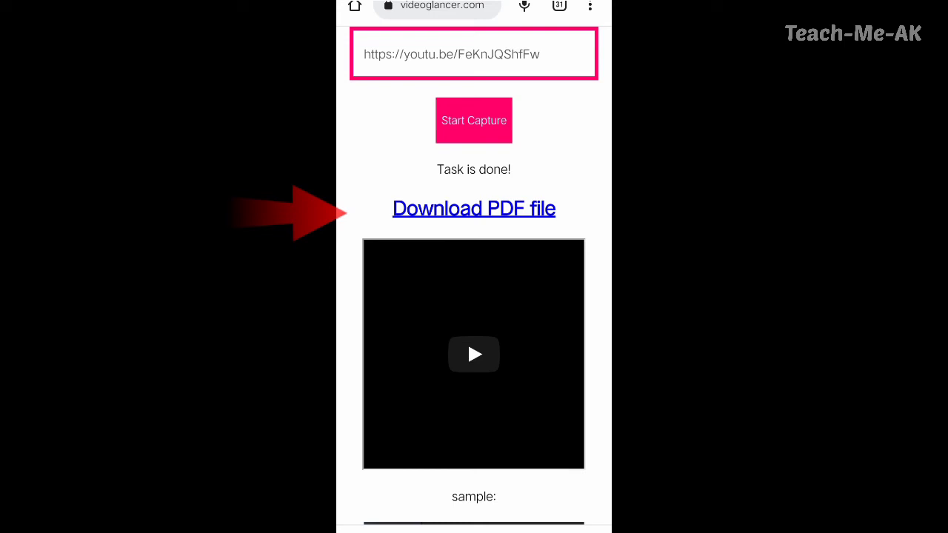
left_click(473, 208)
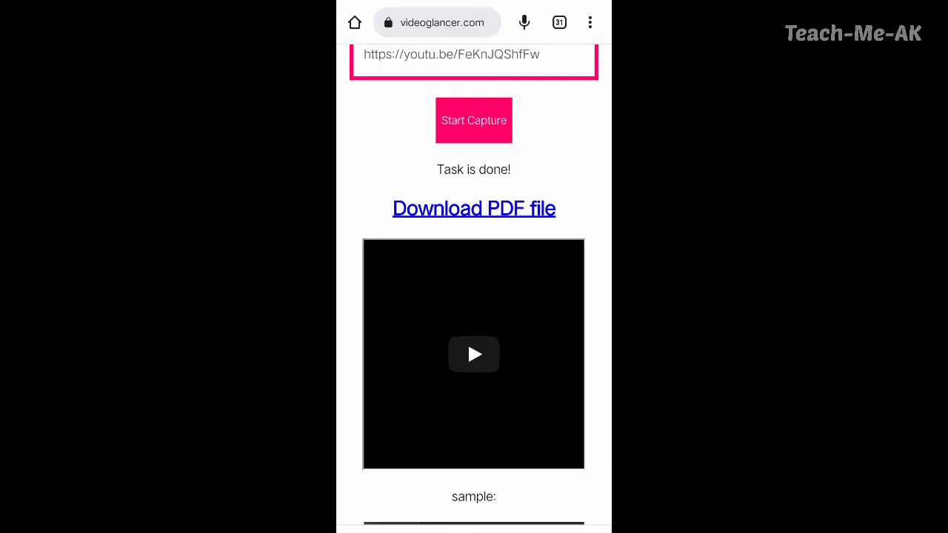
left_click(473, 208)
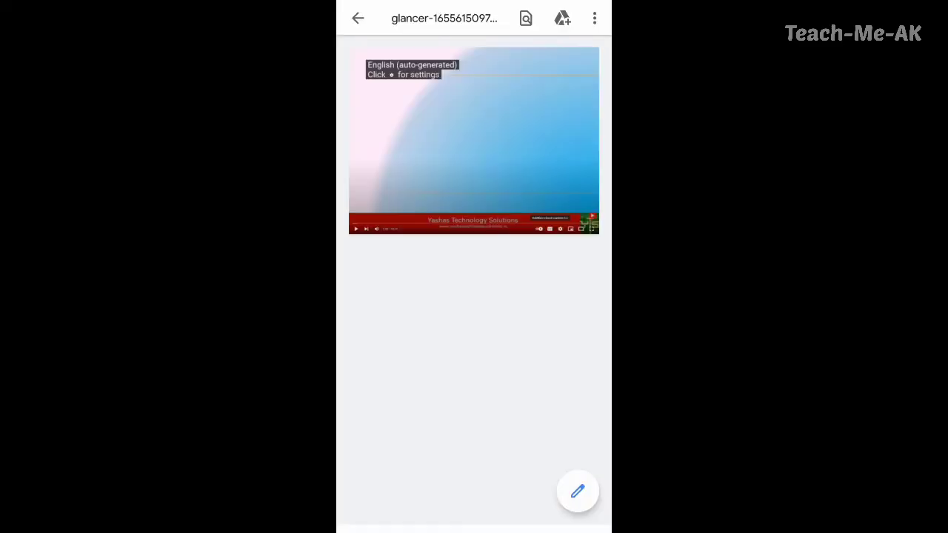
Step: Scroll the 19-page PDF from page 1 to the V Model validation slides near page 18
scroll("down", 3)
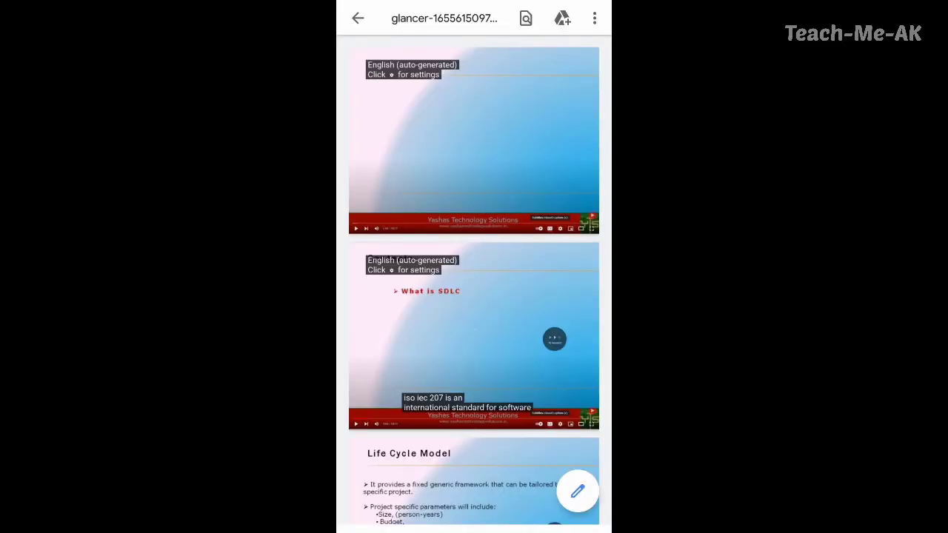
scroll("down", 3)
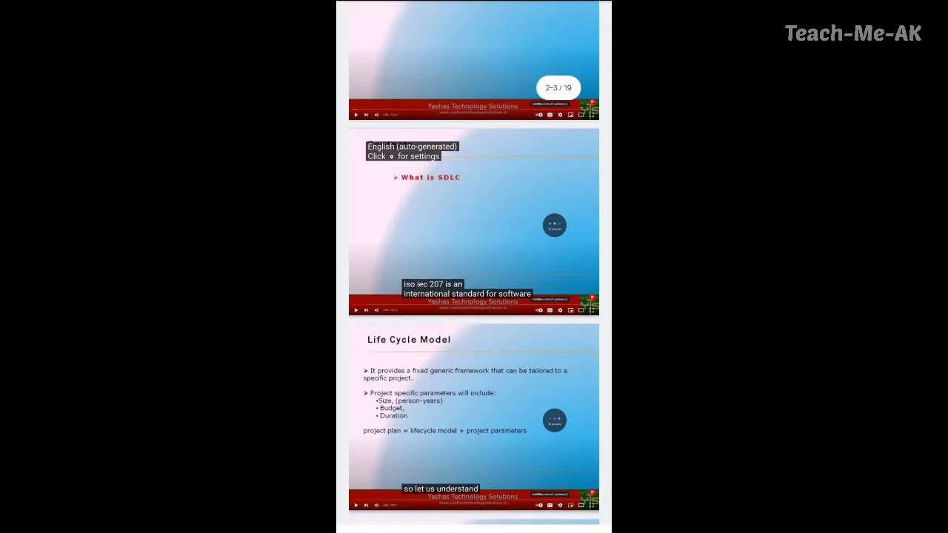
scroll("down", 3)
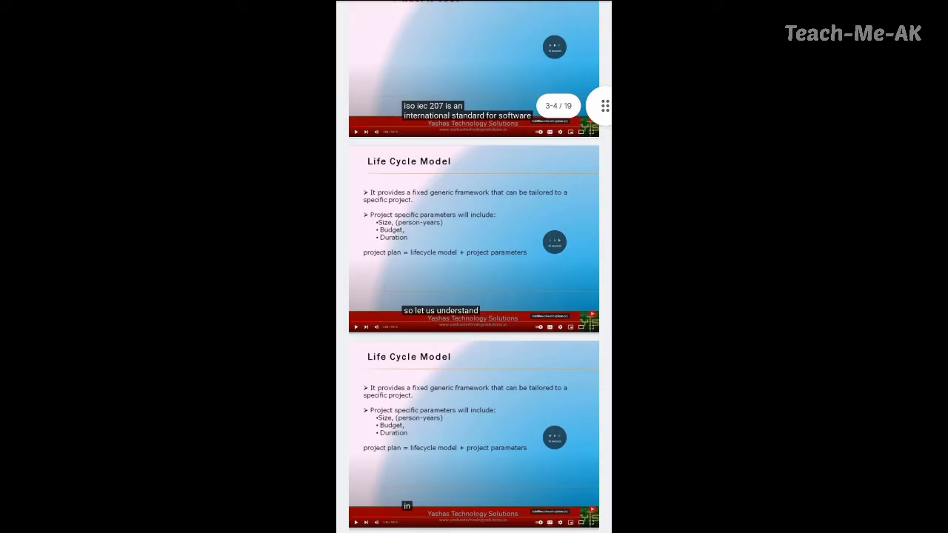
scroll("down", 3)
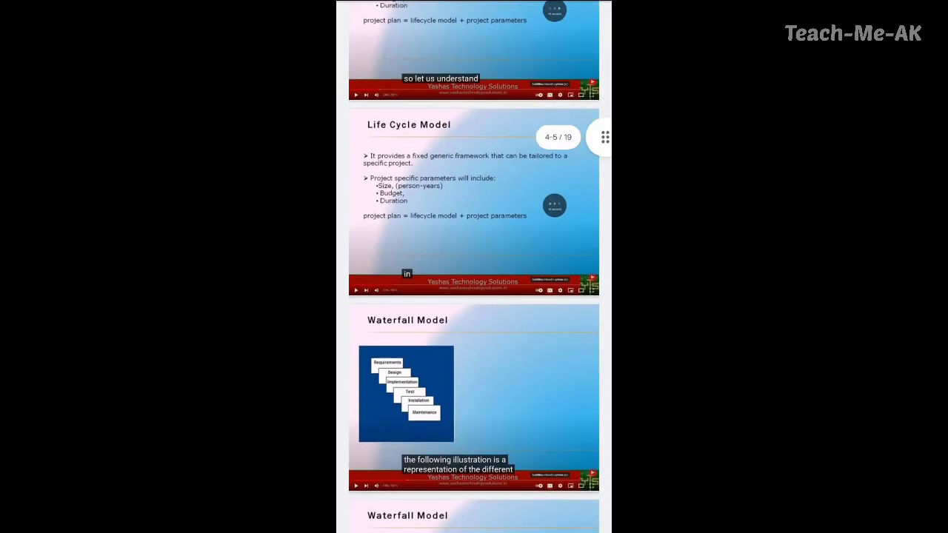
scroll("down", 3)
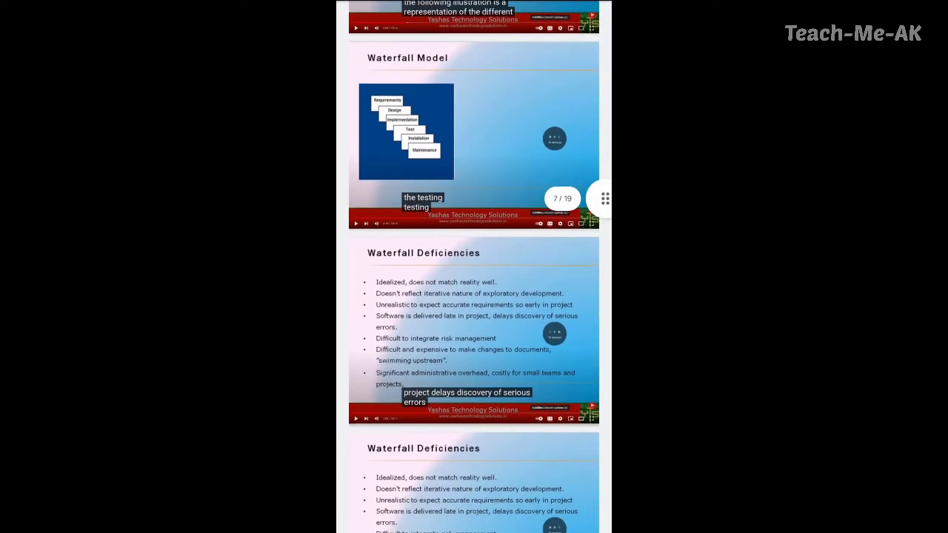
scroll("down", 3)
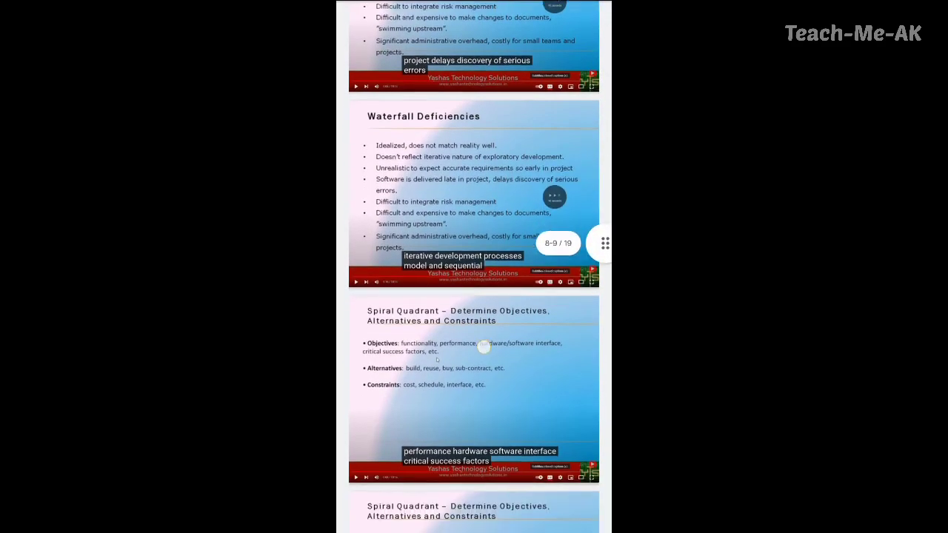
scroll("down", 3)
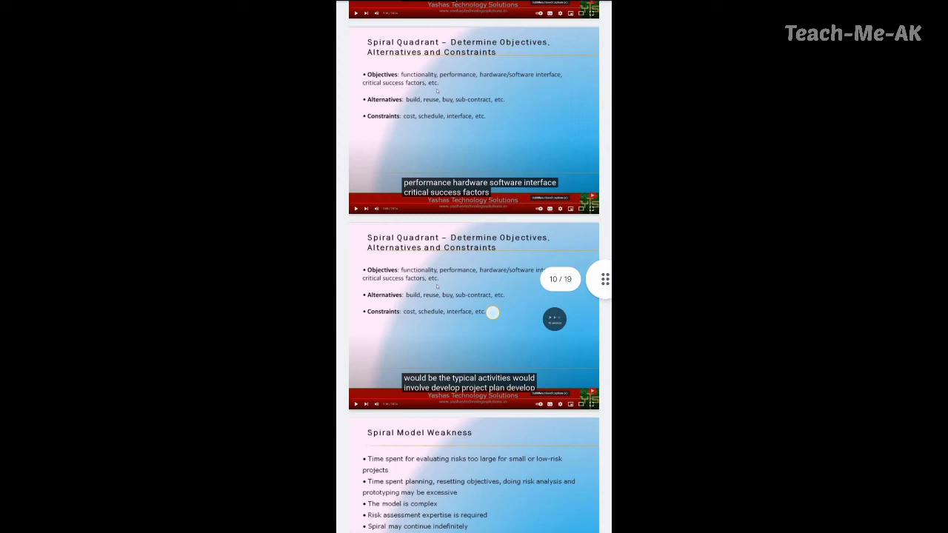
scroll("down", 3)
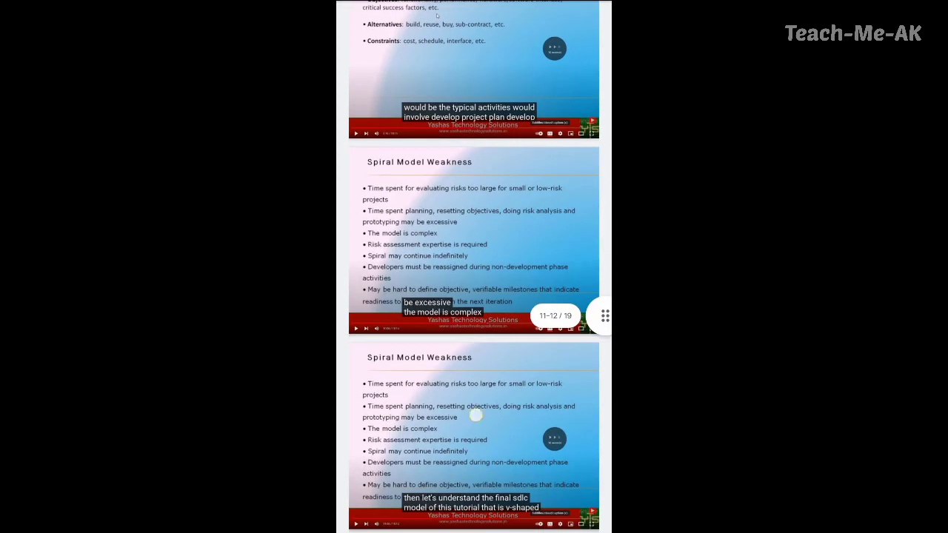
scroll("down", 3)
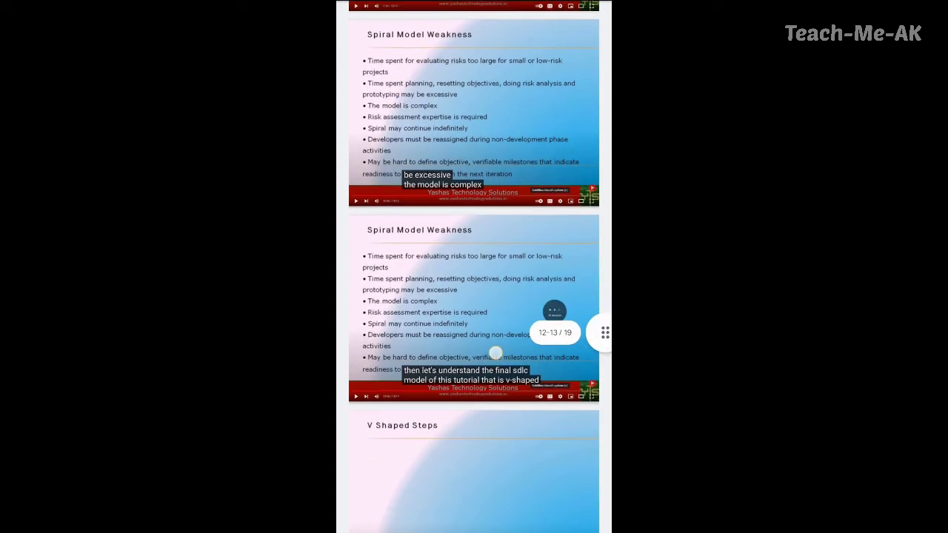
scroll("down", 3)
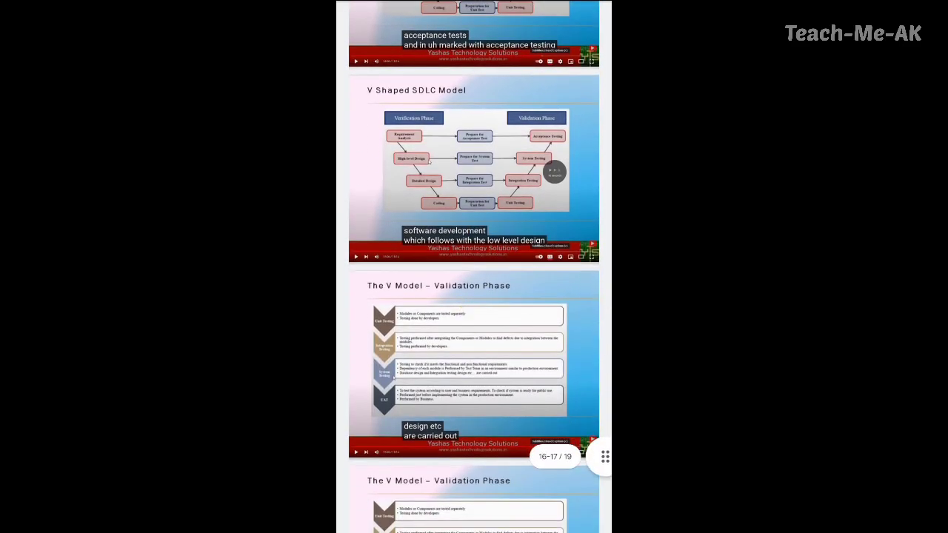
scroll("down", 3)
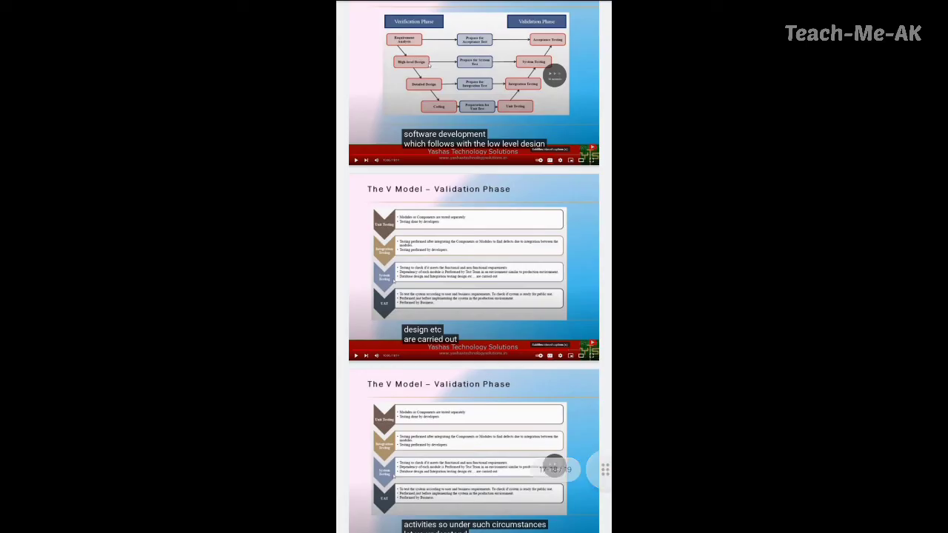